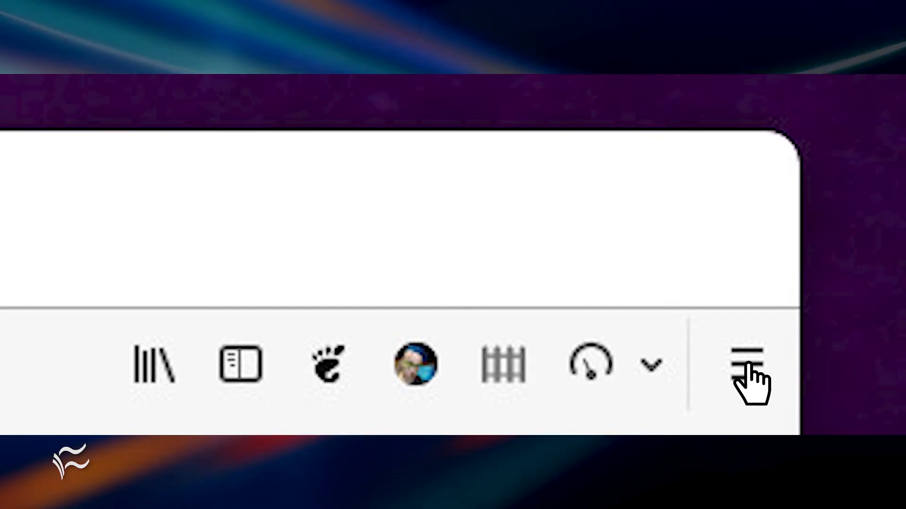
From the Firefox account menu, start connecting another device to the account.
left_click(746, 363)
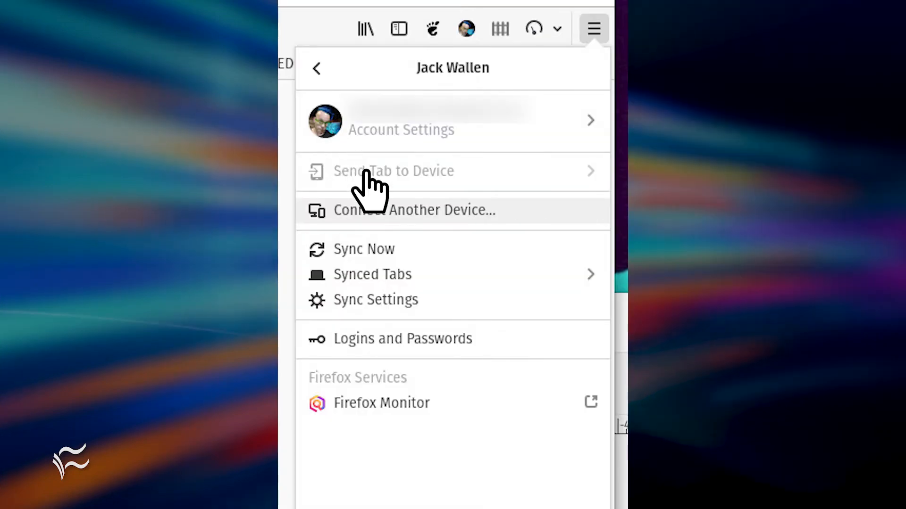
left_click(413, 209)
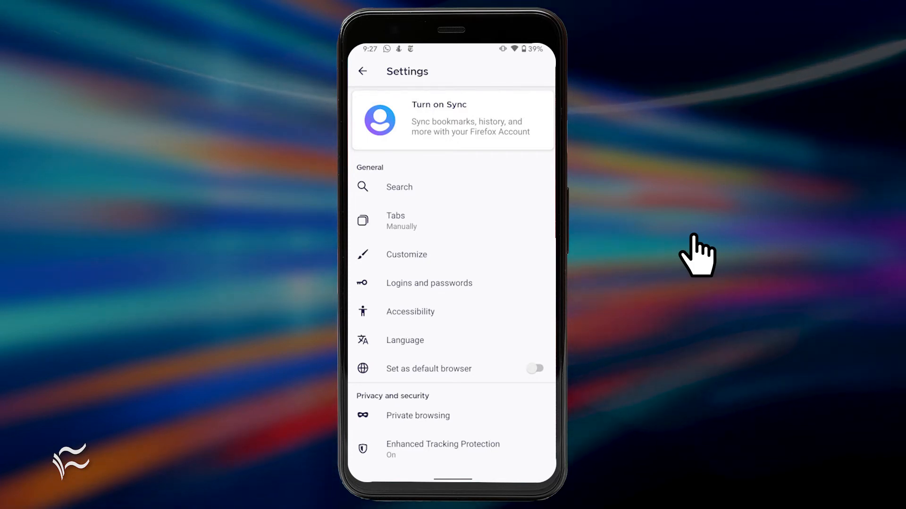
mouse_move(442, 130)
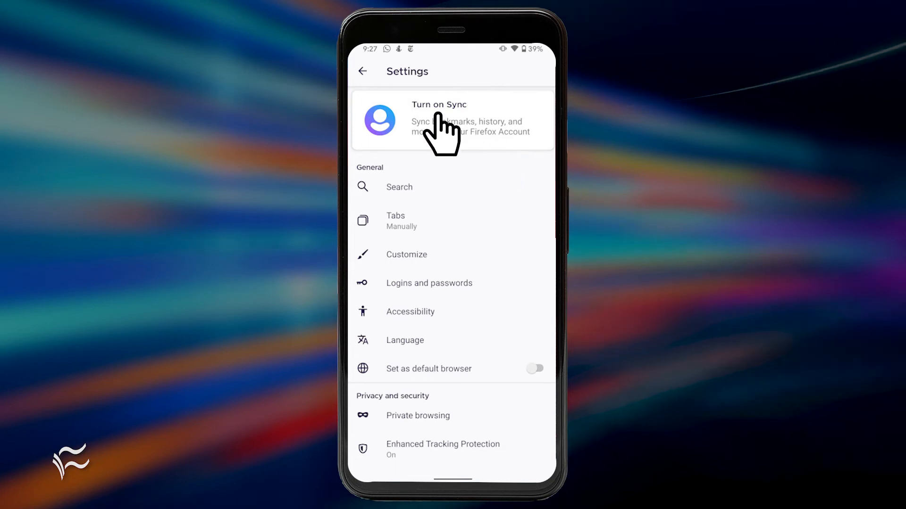
On Android, turn on Sync and launch the camera scanner for the firefox.com/pair code.
left_click(439, 119)
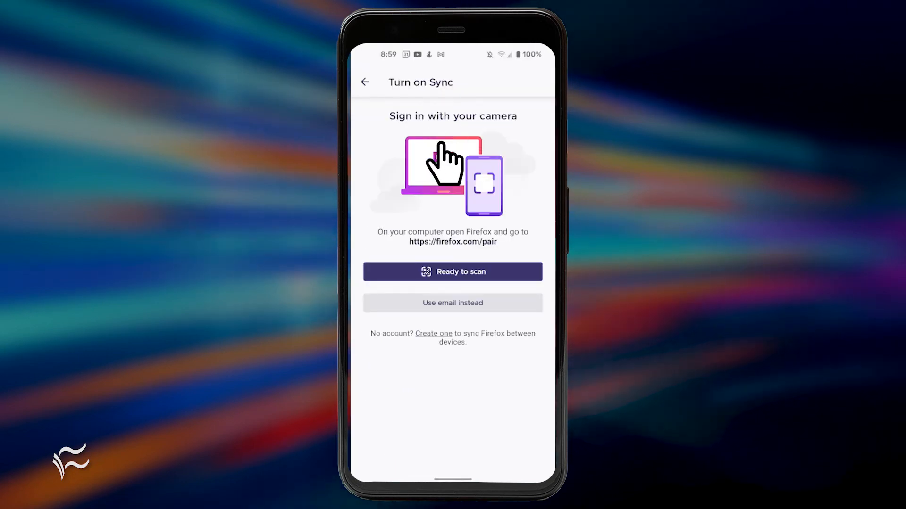
left_click(452, 272)
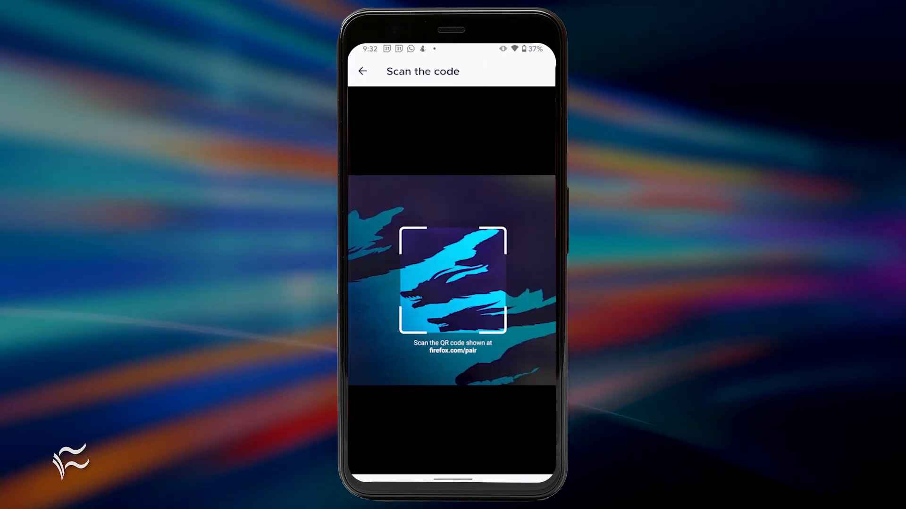